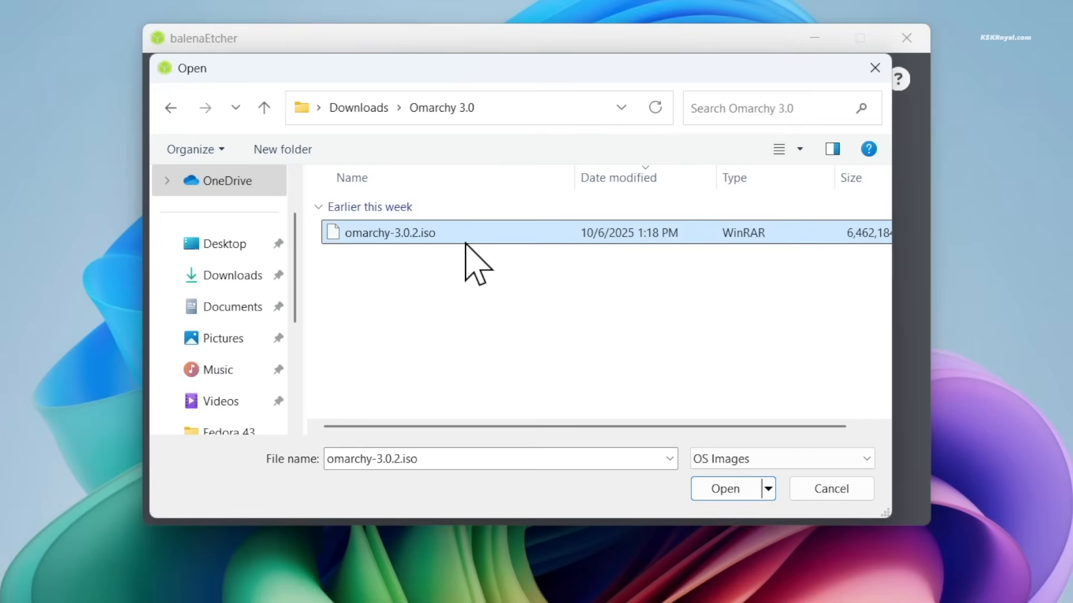
Step: Select omarchy-3.0.2.iso from the Omarchy 3.0 downloads folder as the flash image
left_click(725, 488)
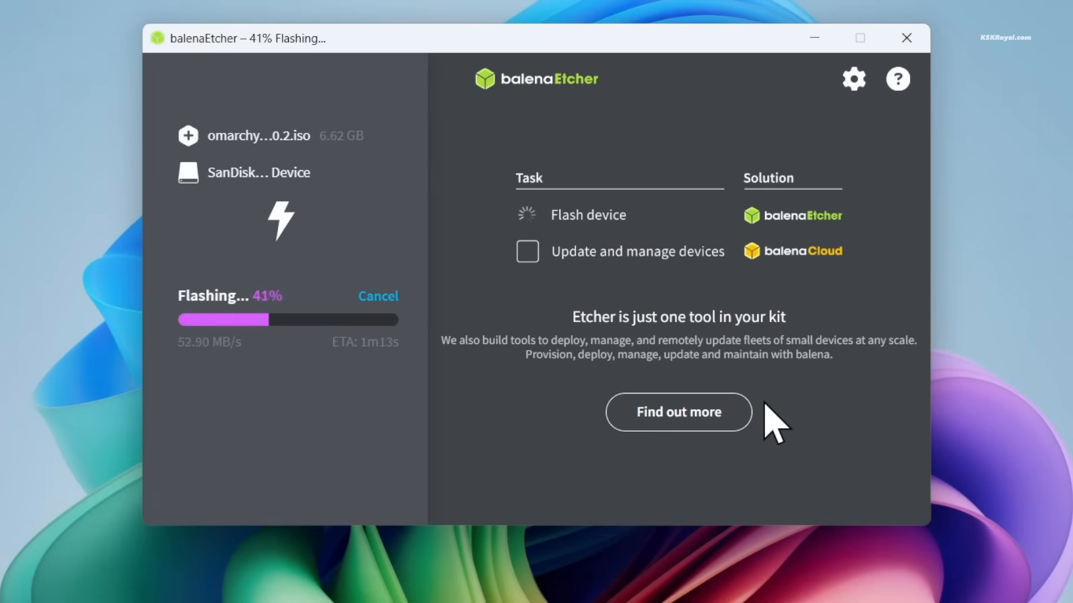